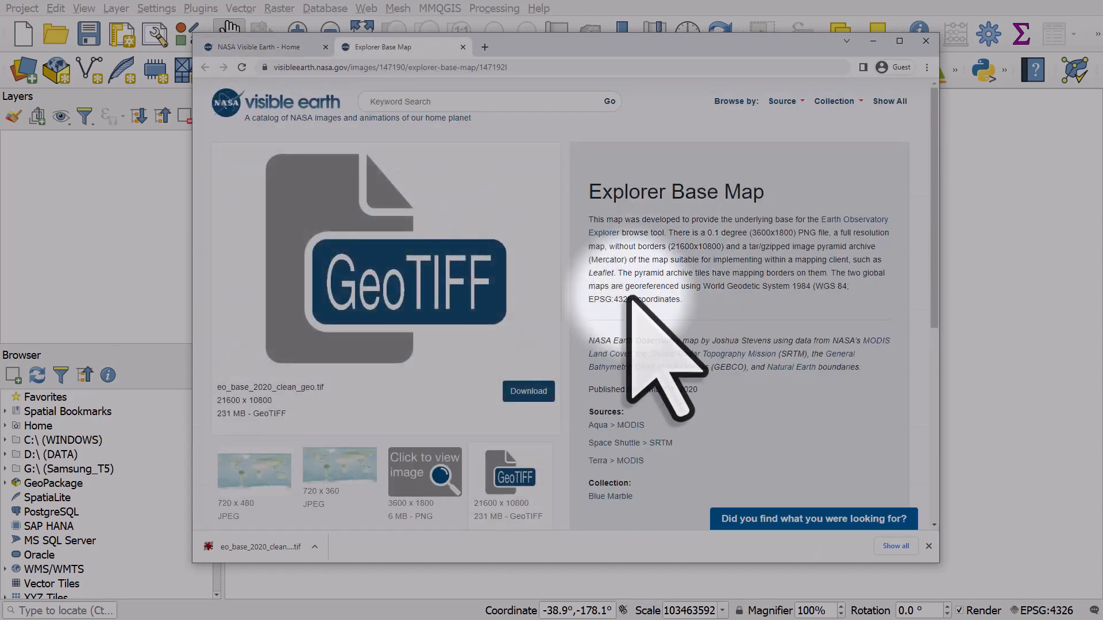
{"action": "mouse_move", "coordinate": [528, 391]}
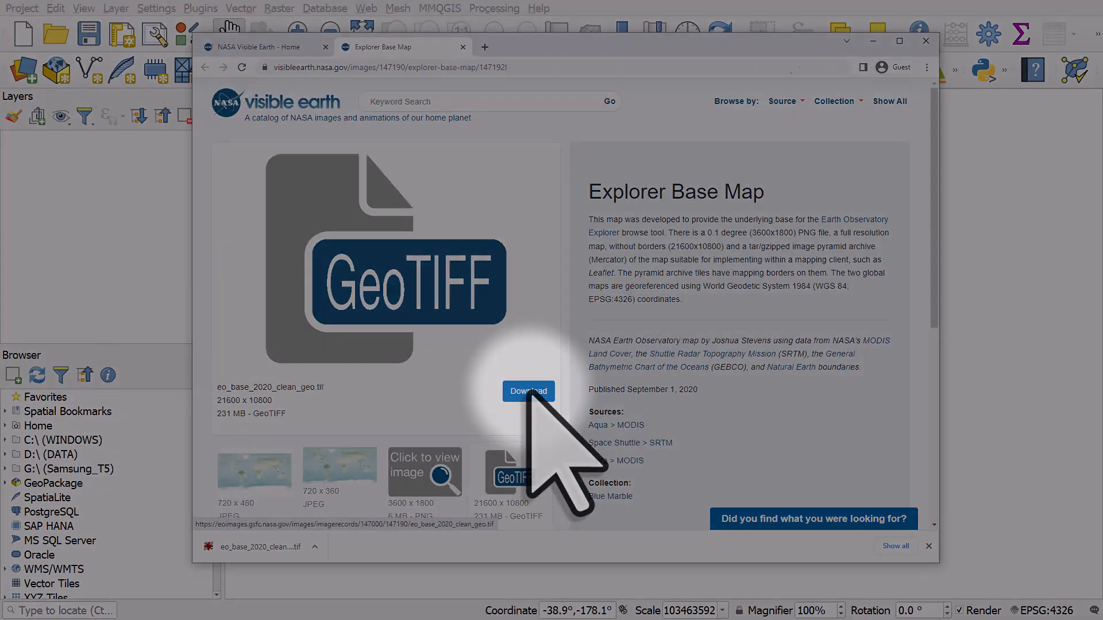
Step: Download the full-resolution 21600 x 10800 Explorer Base Map GeoTIFF from the NASA page
{"action": "left_click", "coordinate": [529, 391]}
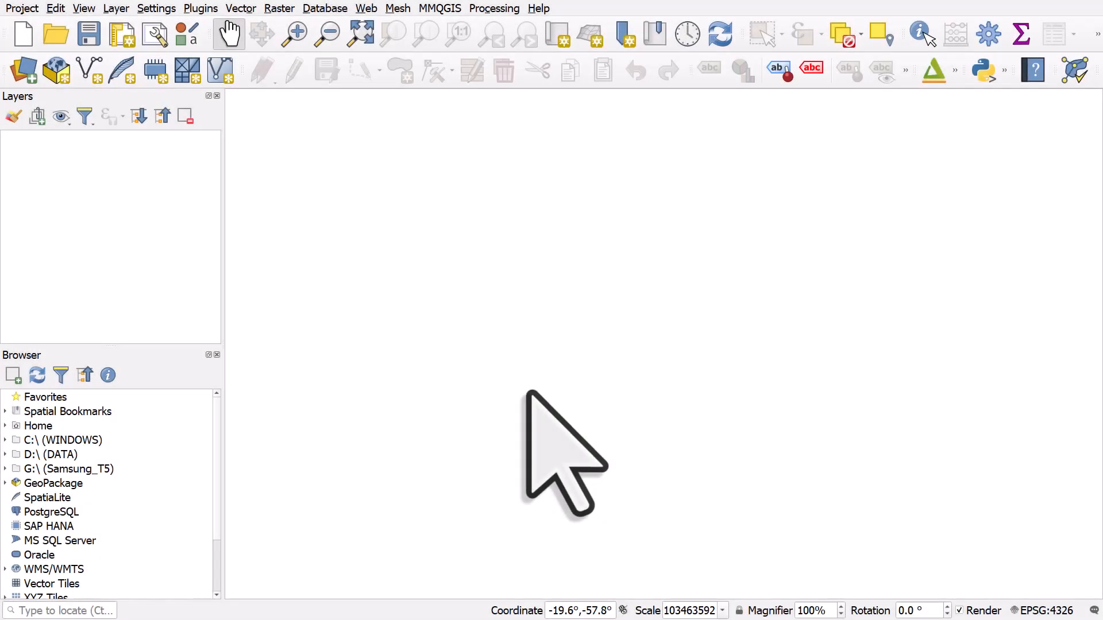
{"action": "mouse_move", "coordinate": [24, 67]}
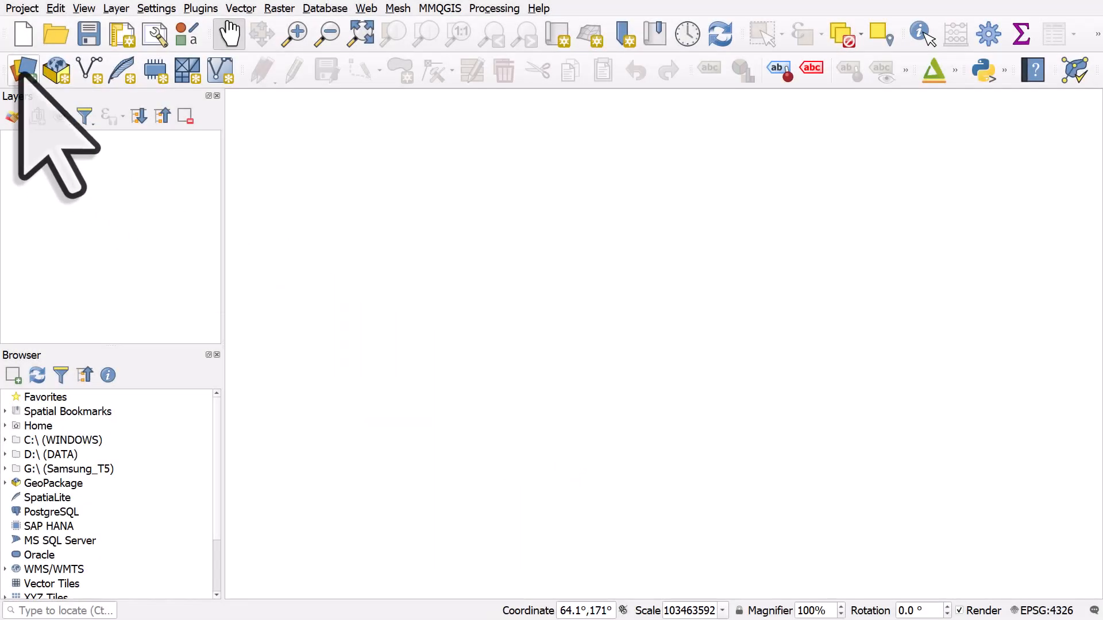
Step: Add eo_base_2020_clean_geo.tif as a raster layer through the Data Source Manager
{"action": "left_click", "coordinate": [55, 69]}
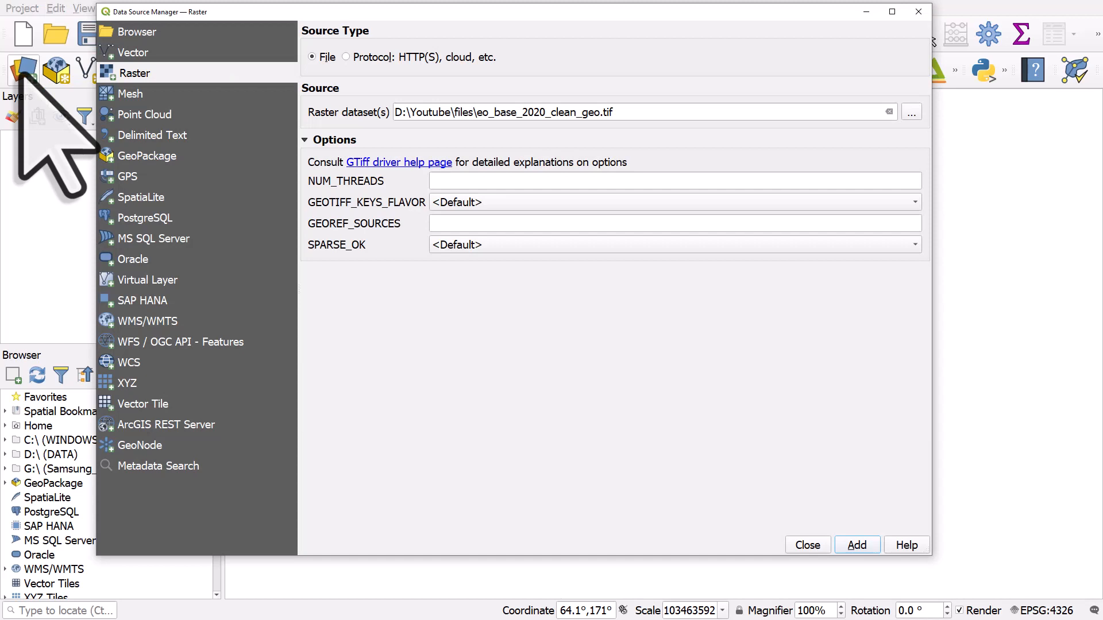
{"action": "mouse_move", "coordinate": [457, 162]}
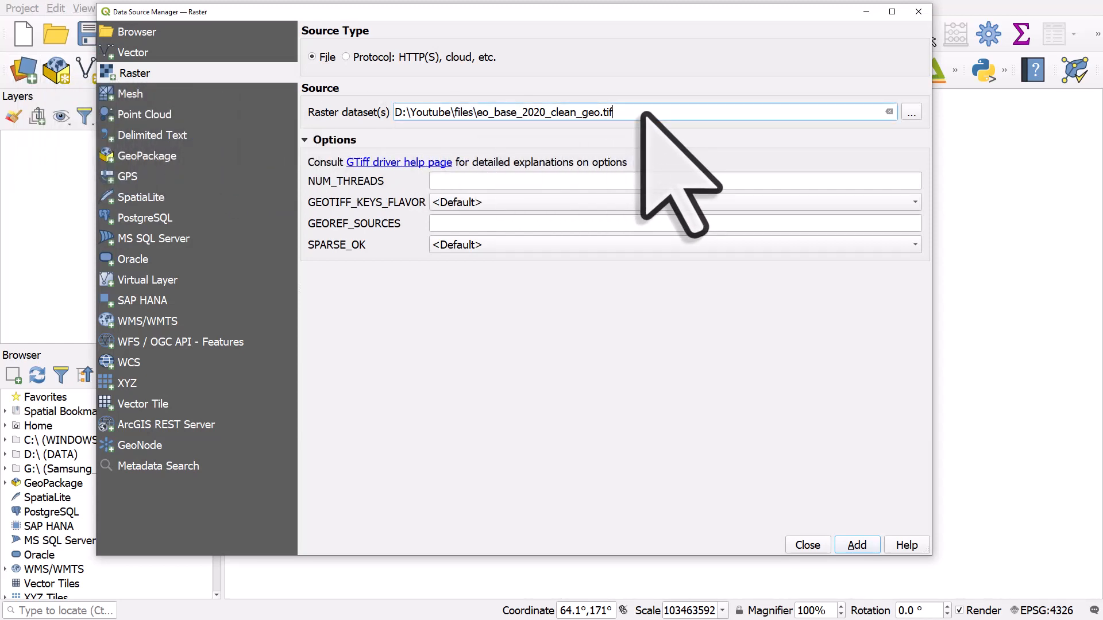
{"action": "left_click", "coordinate": [856, 545]}
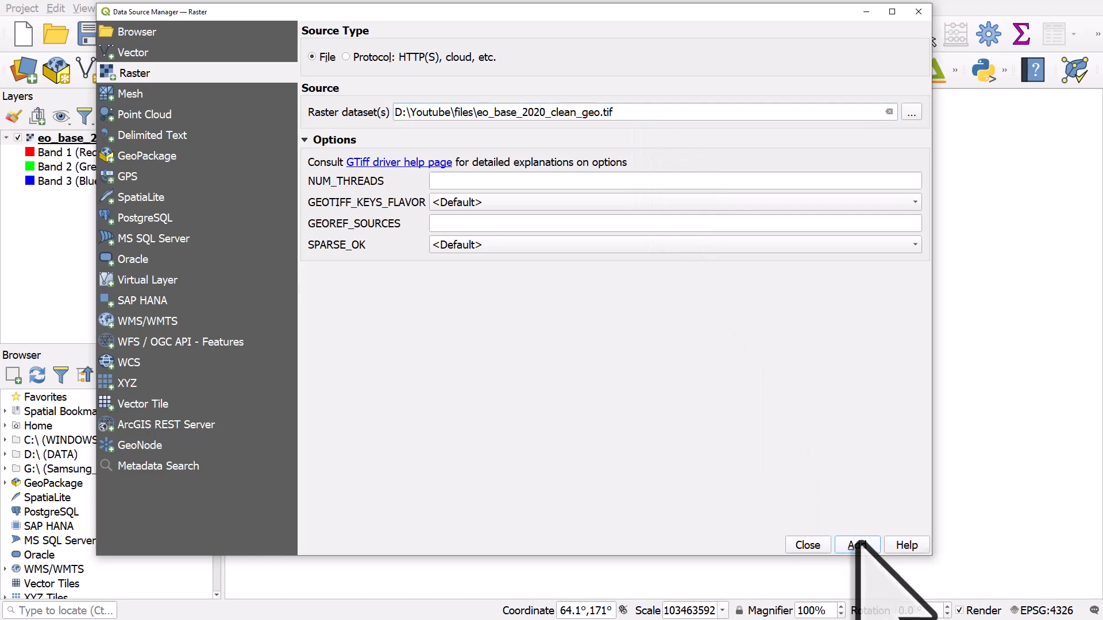
{"action": "left_click", "coordinate": [856, 545]}
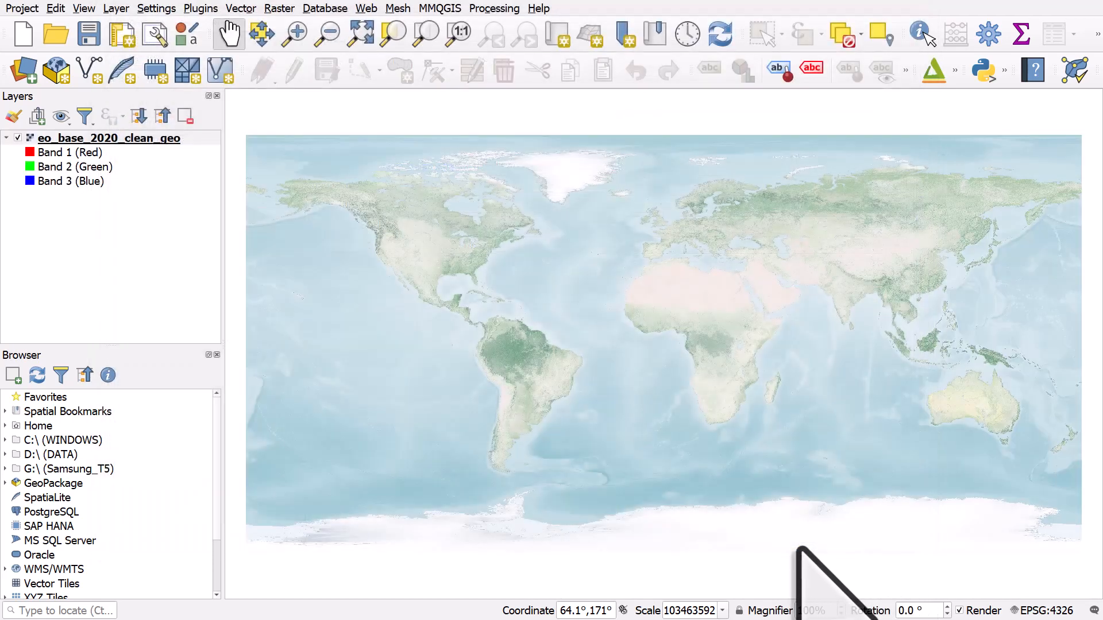
{"action": "mouse_move", "coordinate": [281, 190]}
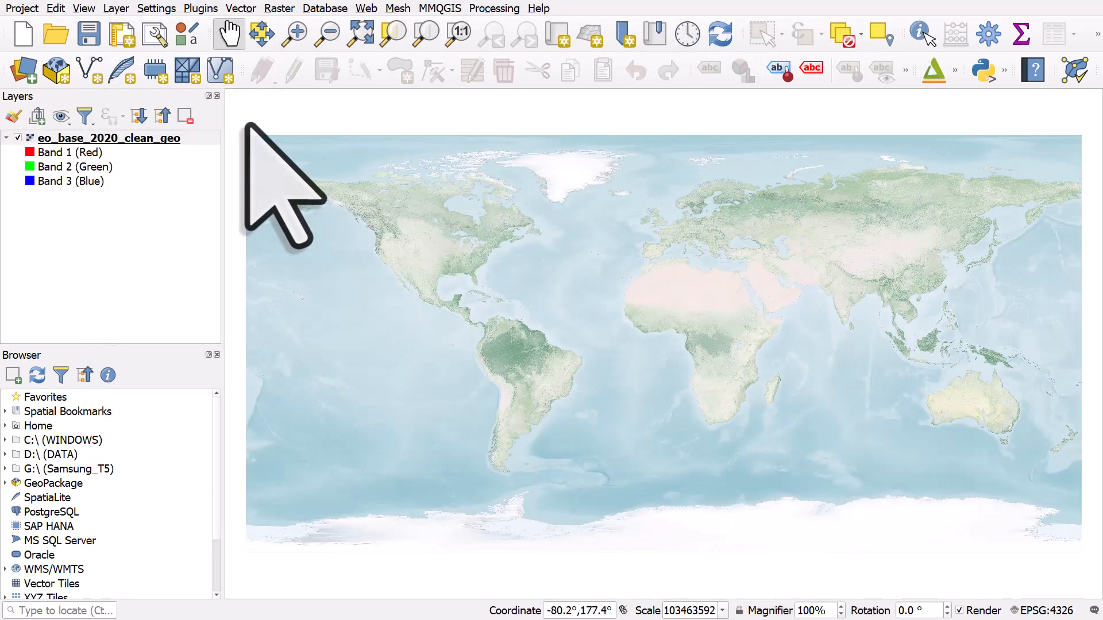
{"action": "mouse_move", "coordinate": [13, 115]}
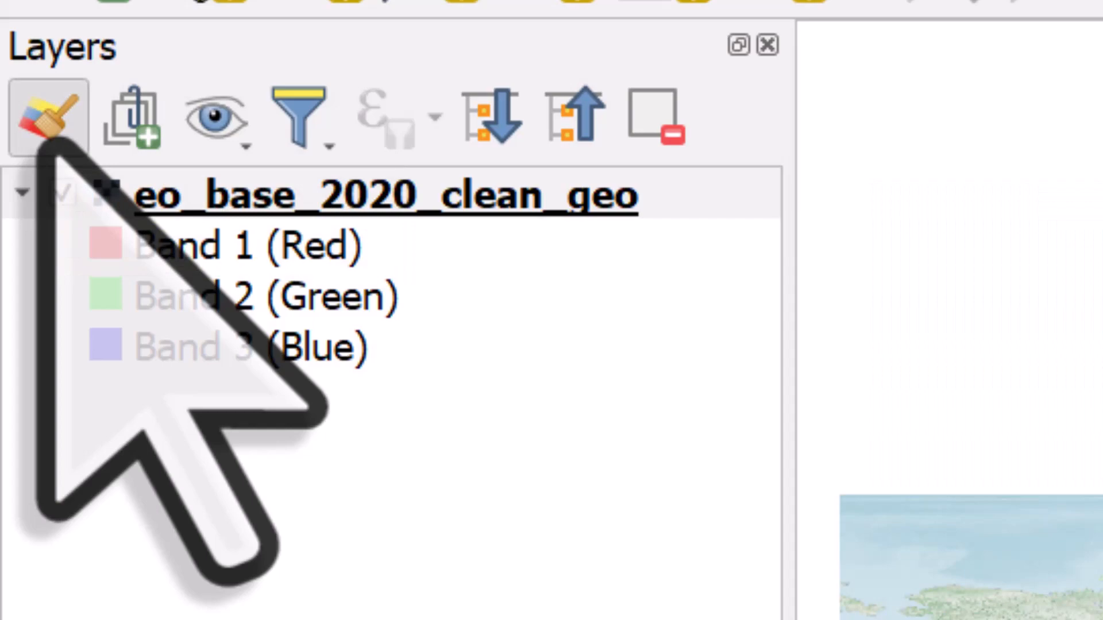
Step: In Layer Styling, set brightness -80, saturation 10, contrast 30 and gamma 0.35
{"action": "left_click", "coordinate": [46, 116]}
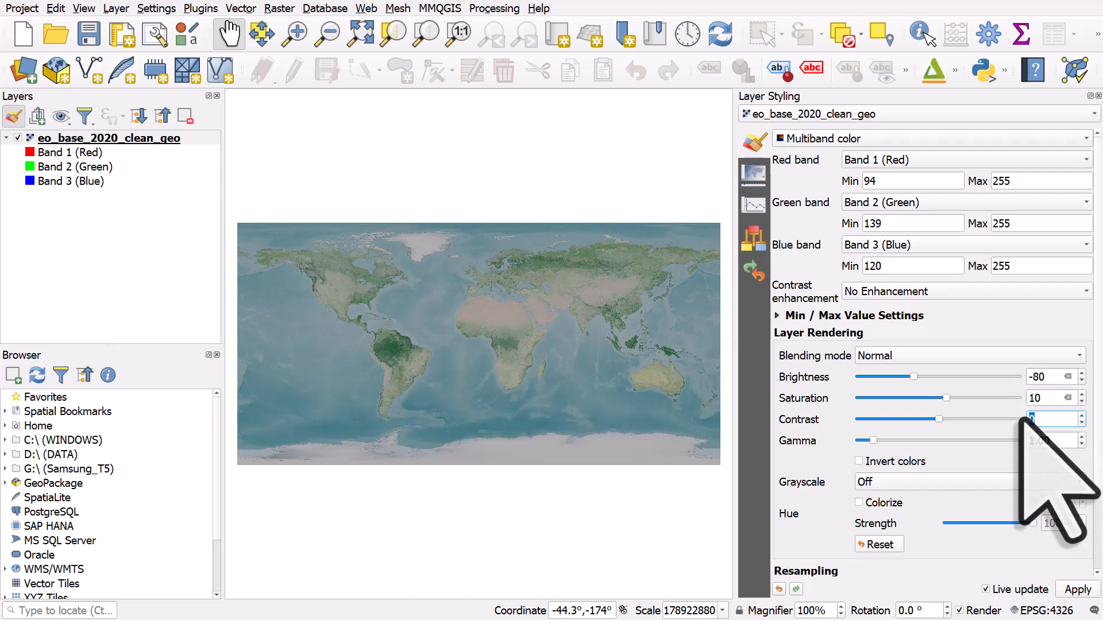
{"action": "left_click_drag", "start_coordinate": [914, 420], "coordinate": [942, 419]}
{"action": "type", "text": "0.35"}
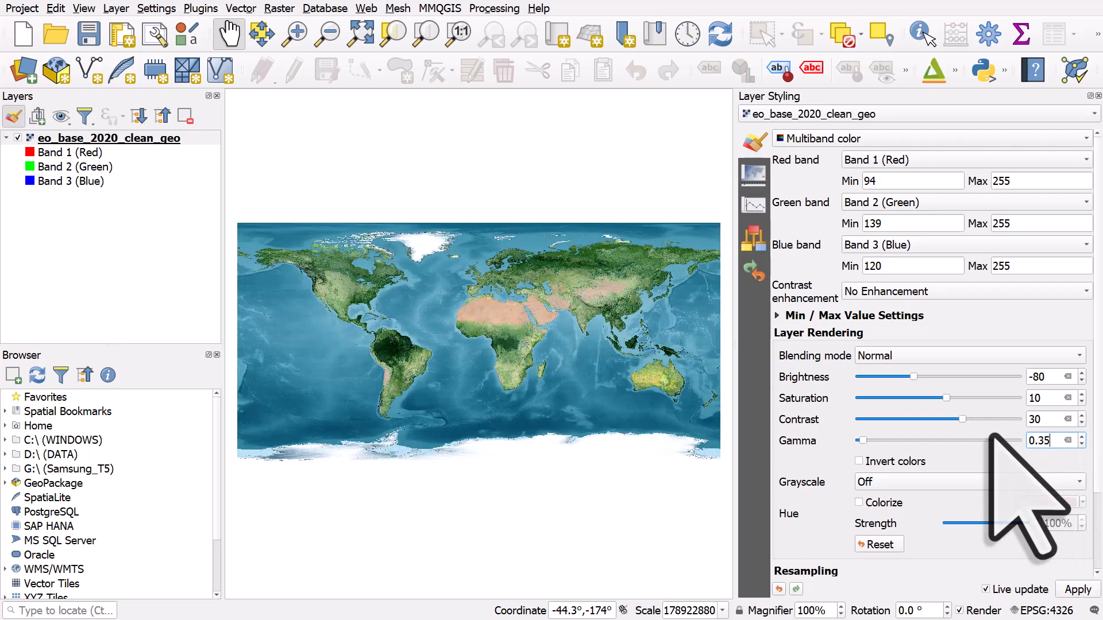
{"action": "mouse_move", "coordinate": [538, 267]}
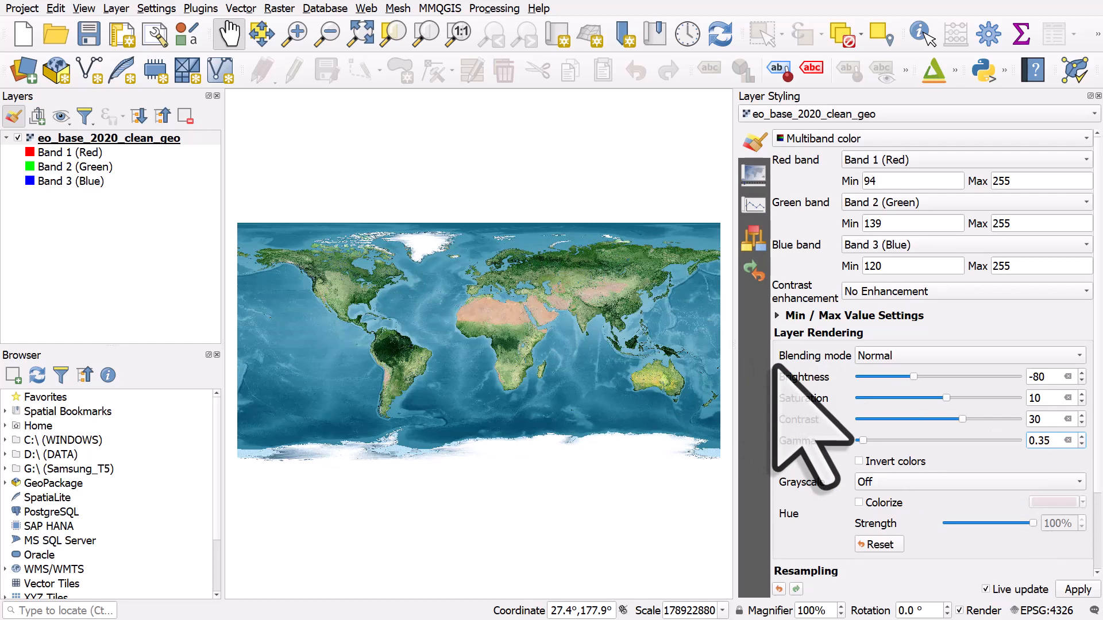
Step: Preview inverted and colorized looks, then turn both off for natural colours
{"action": "left_click", "coordinate": [858, 461]}
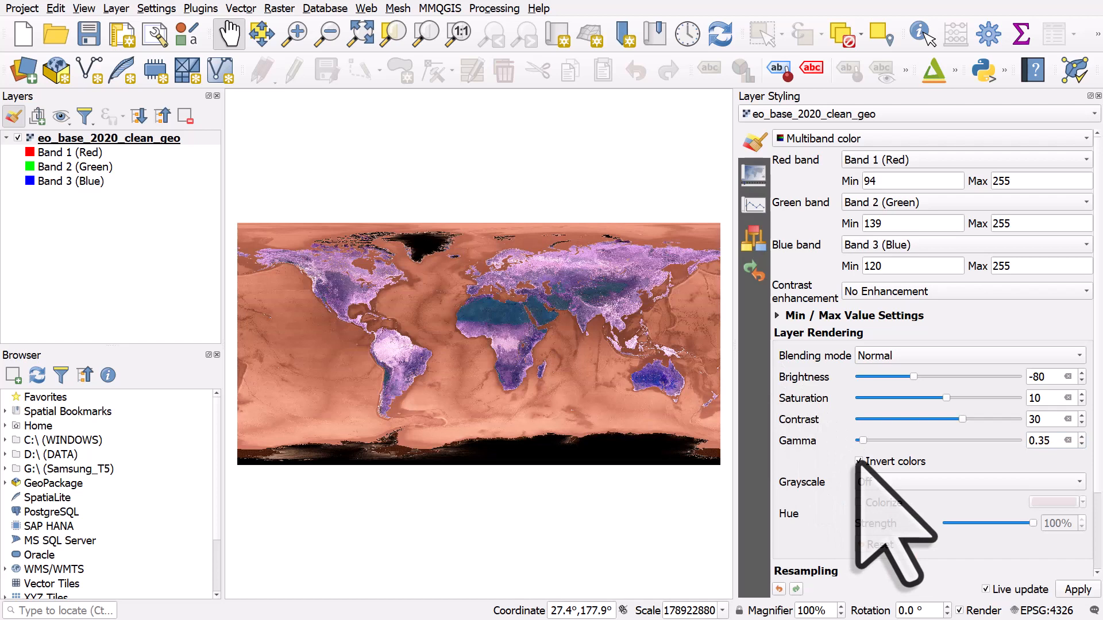
{"action": "left_click", "coordinate": [860, 502]}
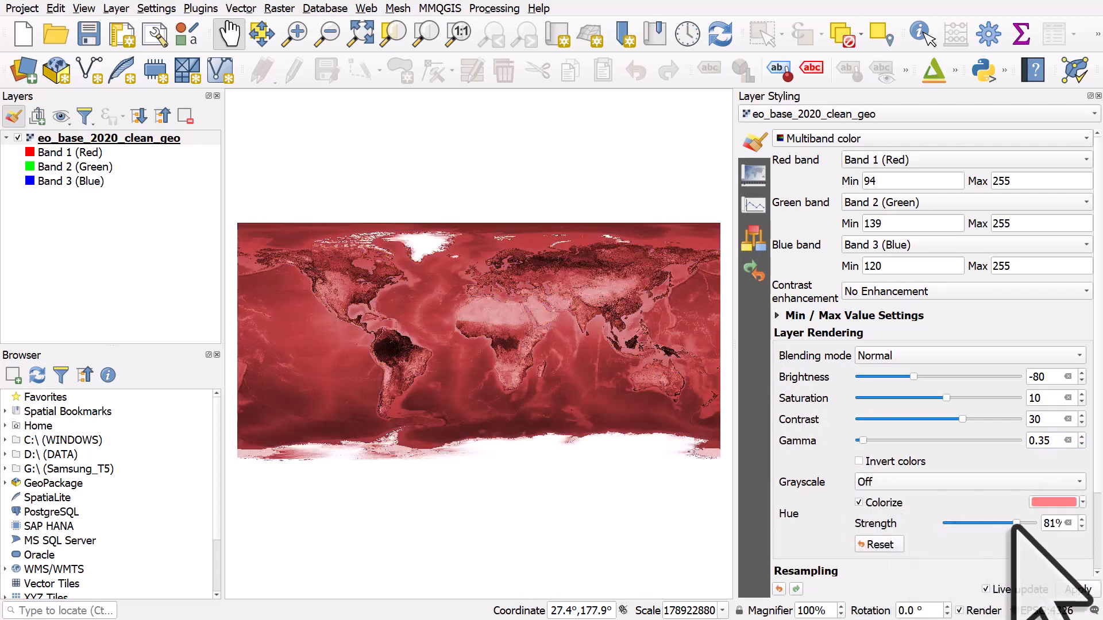
{"action": "left_click", "coordinate": [859, 502]}
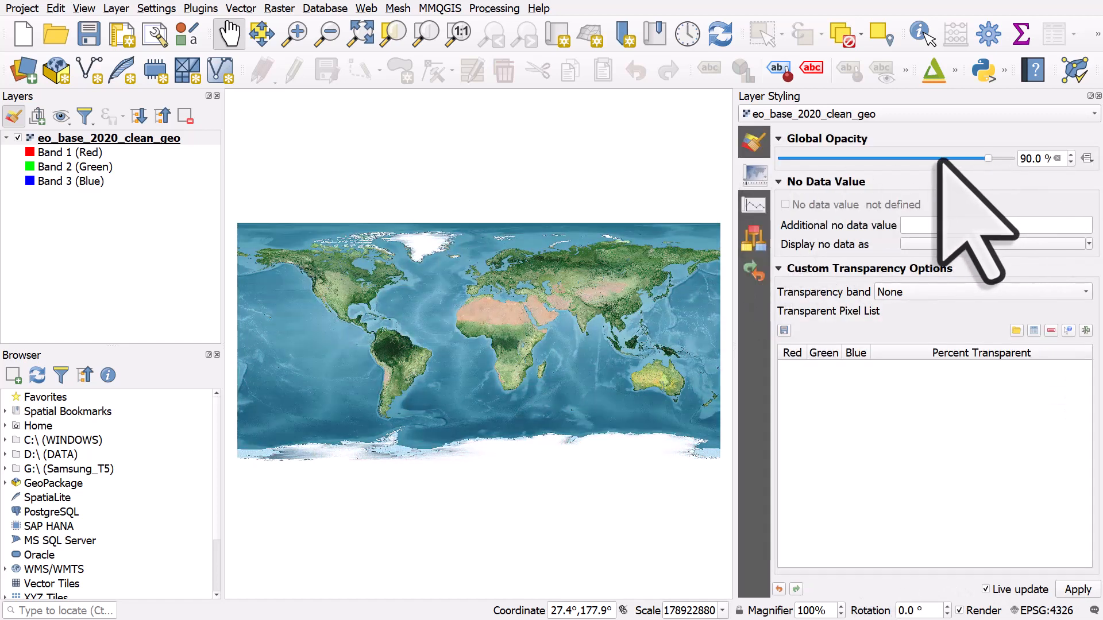
Step: Set global opacity to 90% and browse the Symbology blending mode options
{"action": "left_click_drag", "start_coordinate": [987, 158], "coordinate": [909, 159]}
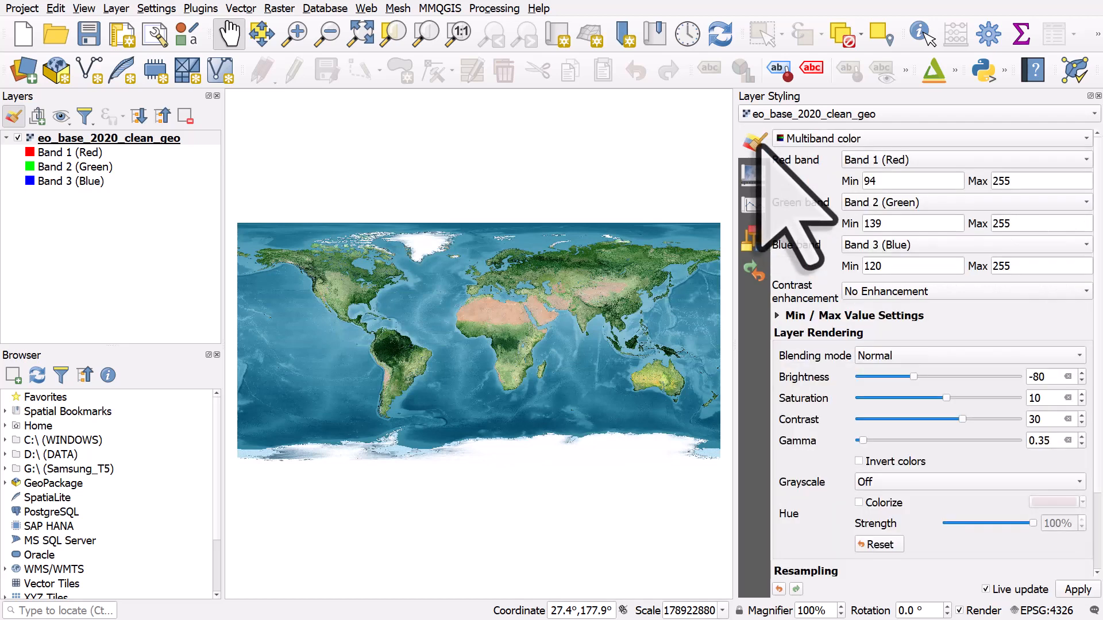
{"action": "left_click", "coordinate": [967, 355]}
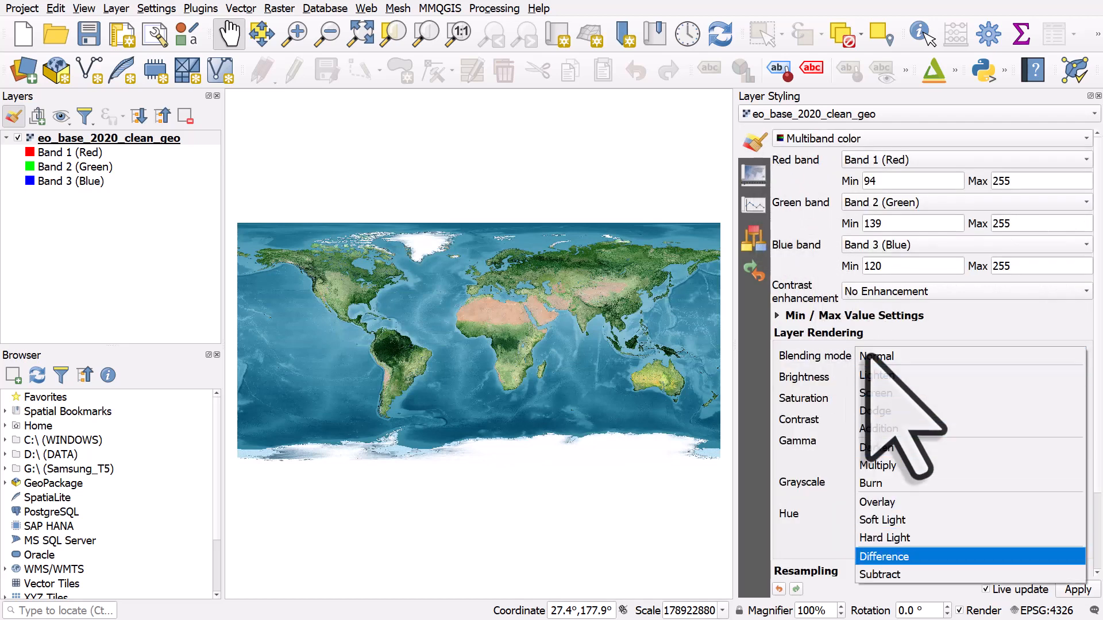
{"action": "left_click", "coordinate": [875, 356]}
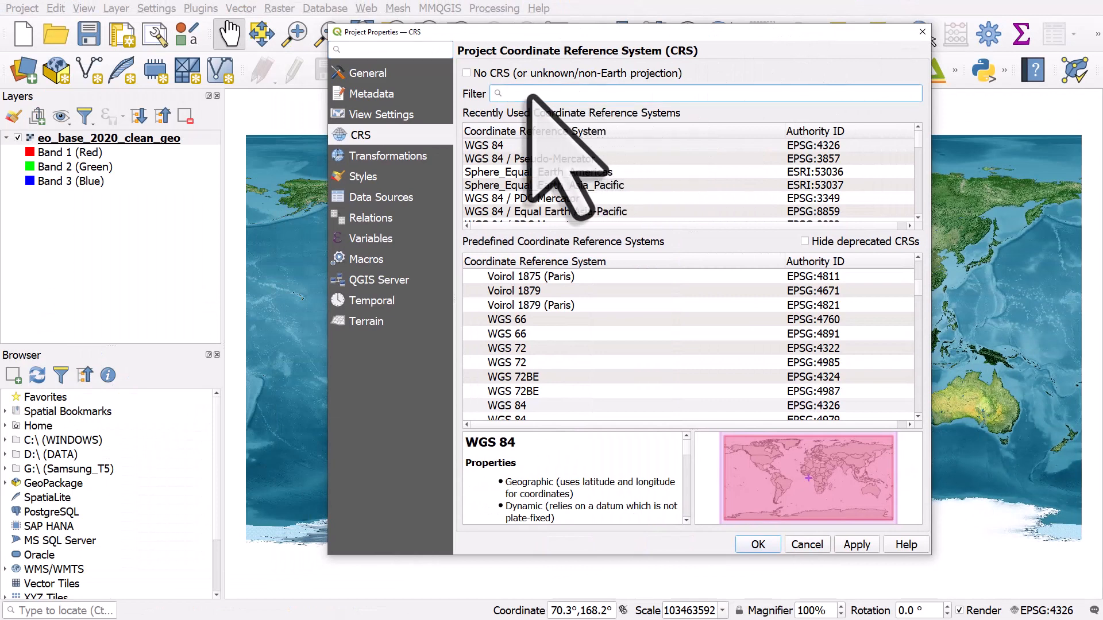
Step: Set the project CRS to WGS 84 / Equal Earth Asia-Pacific (EPSG:8859)
{"action": "type", "text": "pacific"}
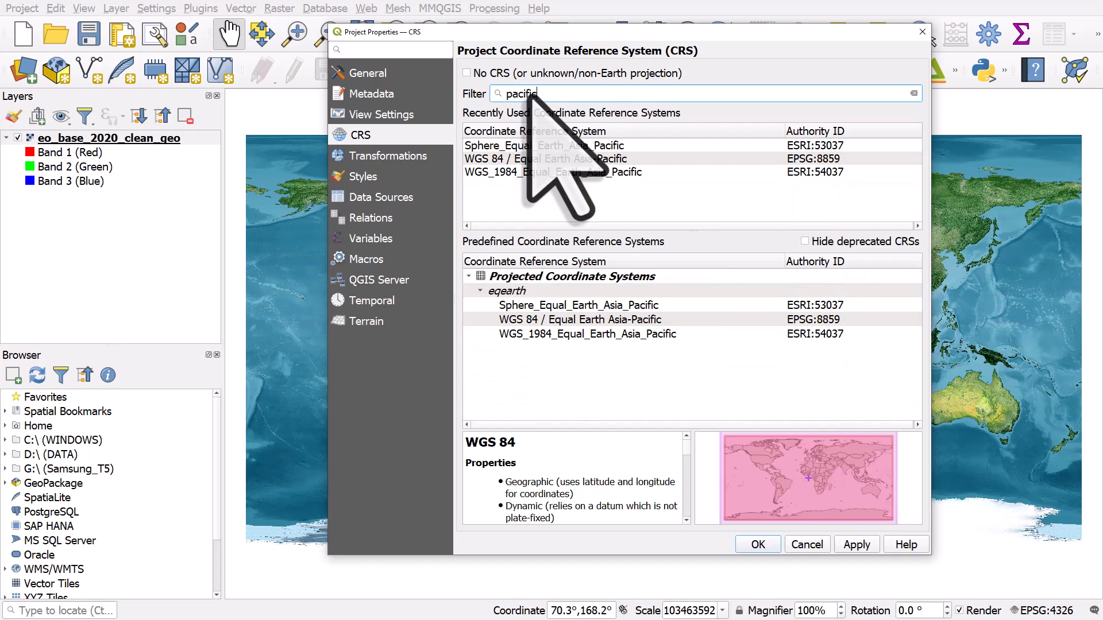
{"action": "left_click", "coordinate": [548, 159]}
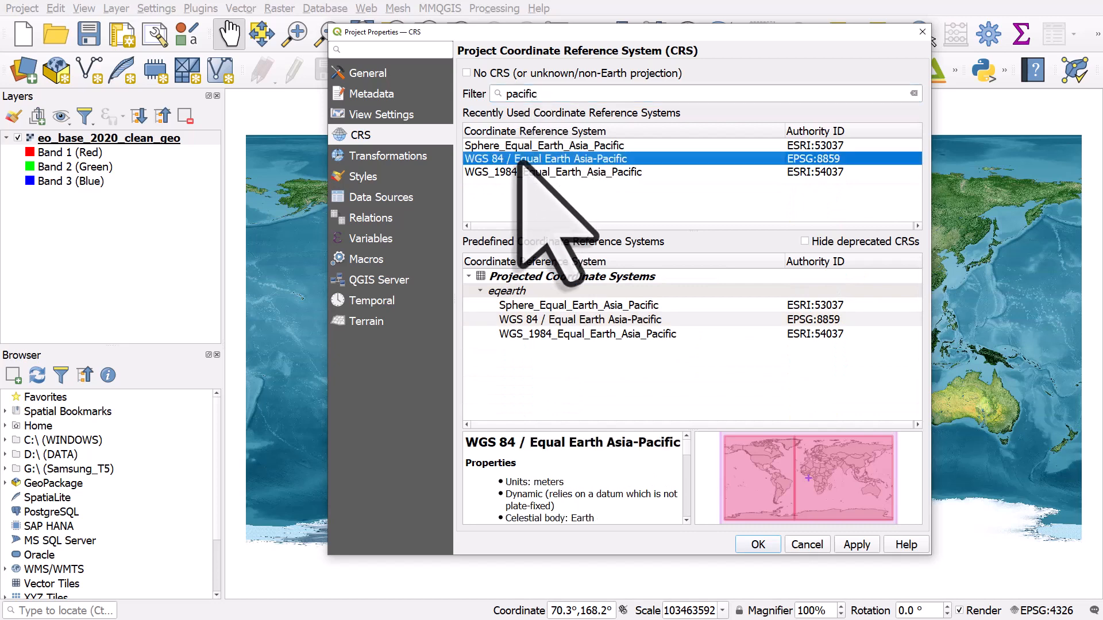
{"action": "mouse_move", "coordinate": [541, 210]}
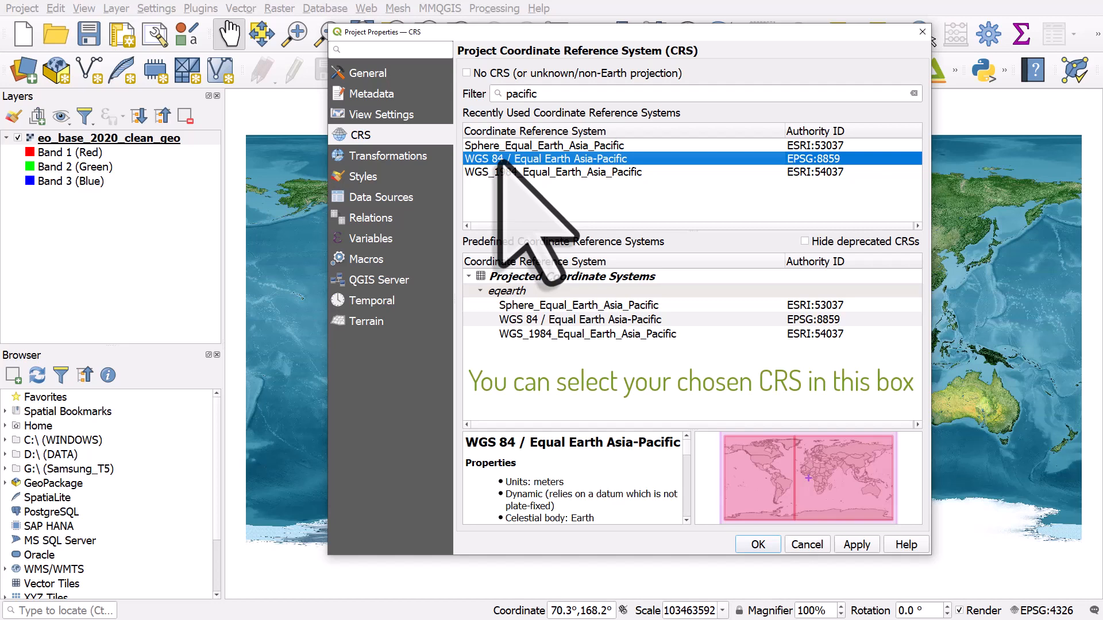
{"action": "left_click", "coordinate": [758, 544]}
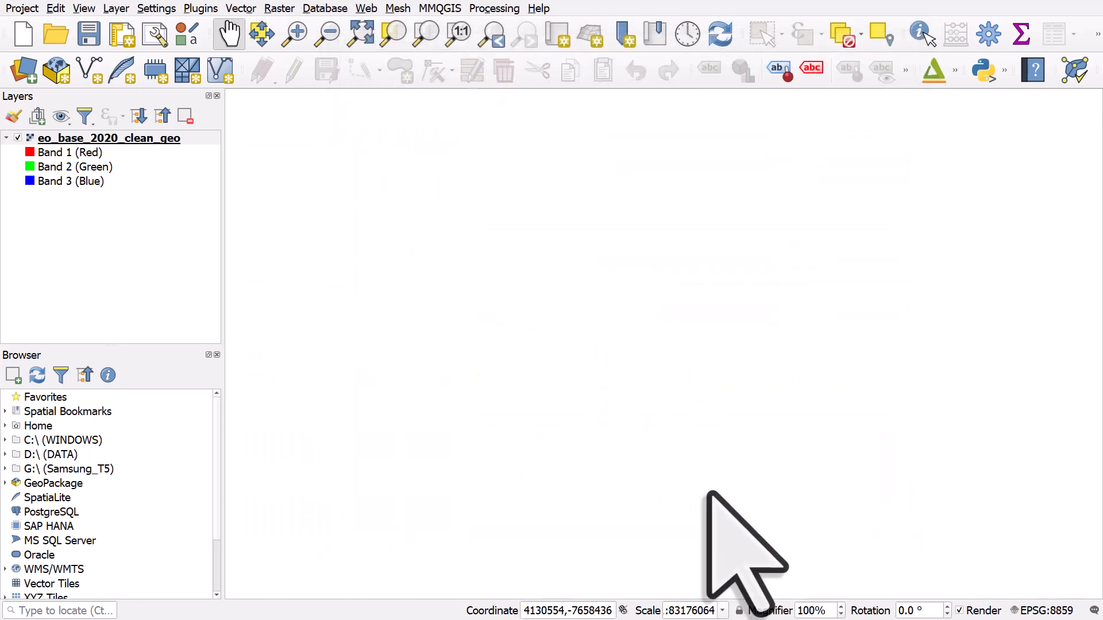
{"action": "mouse_move", "coordinate": [542, 366]}
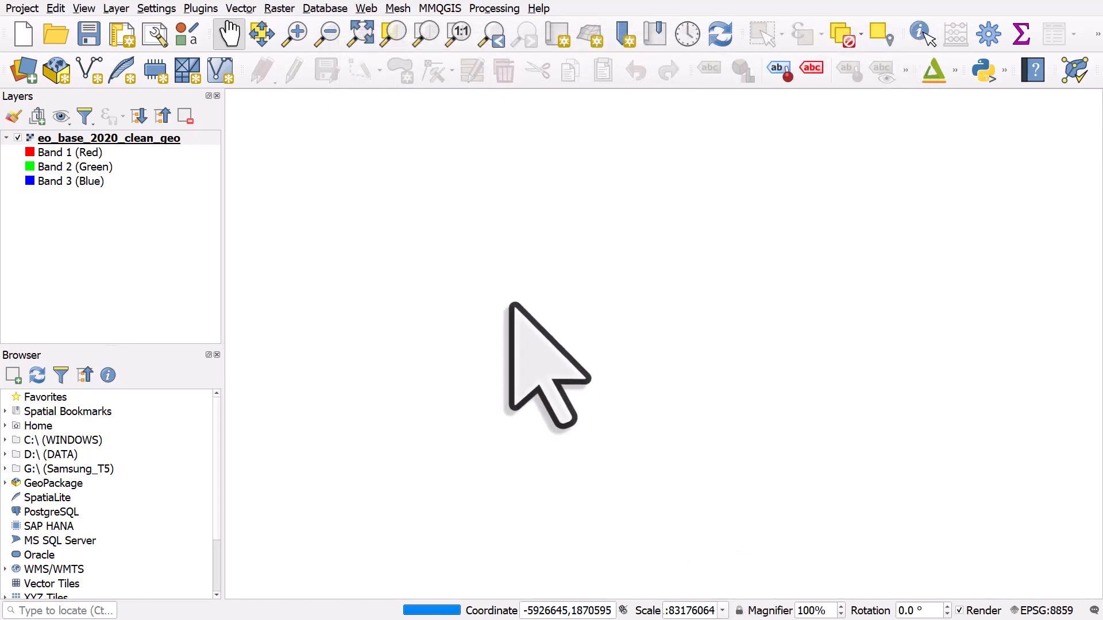